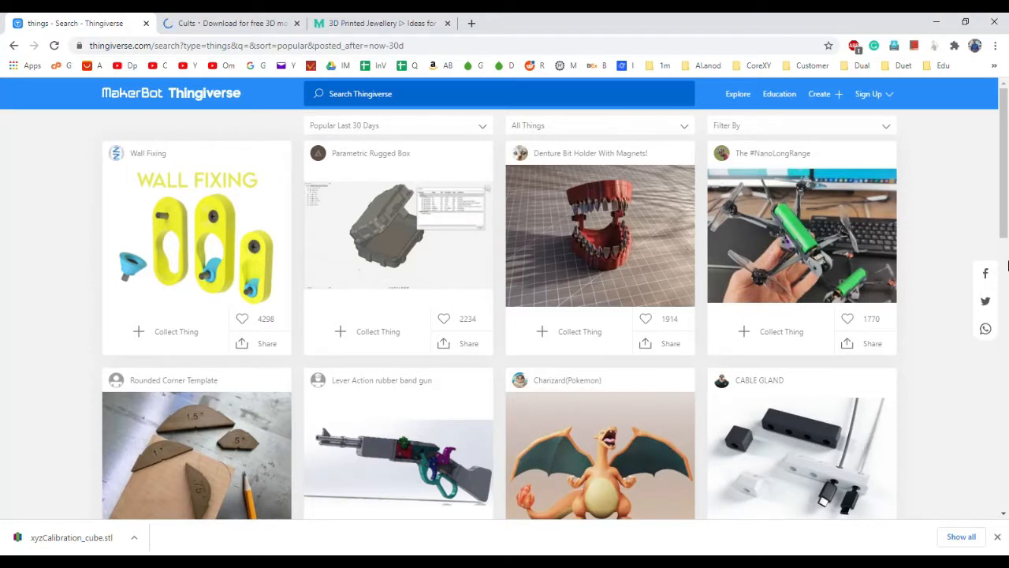
Open a new tab to search Google for slic3r
left_click(622, 23)
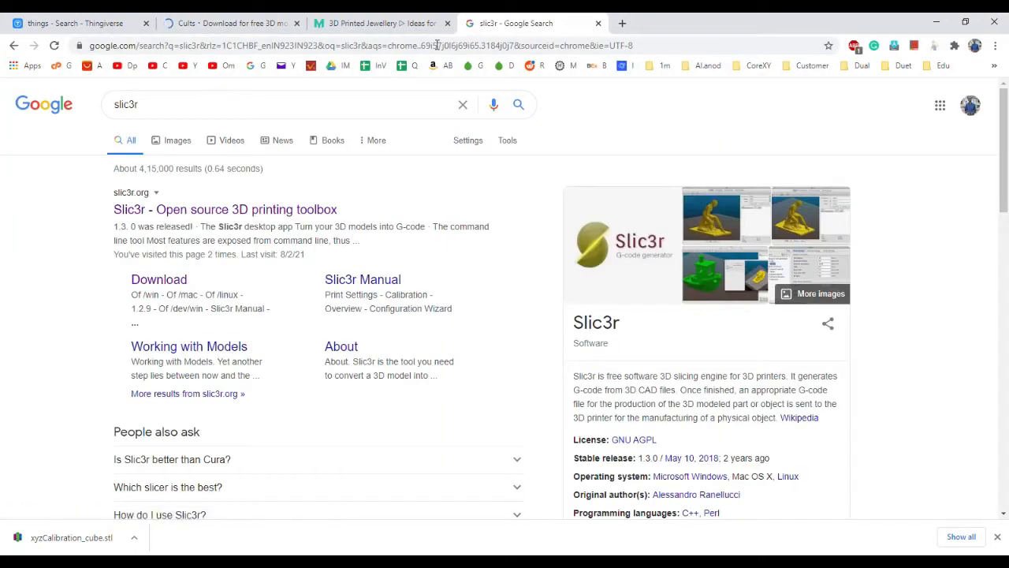
mouse_move(407, 197)
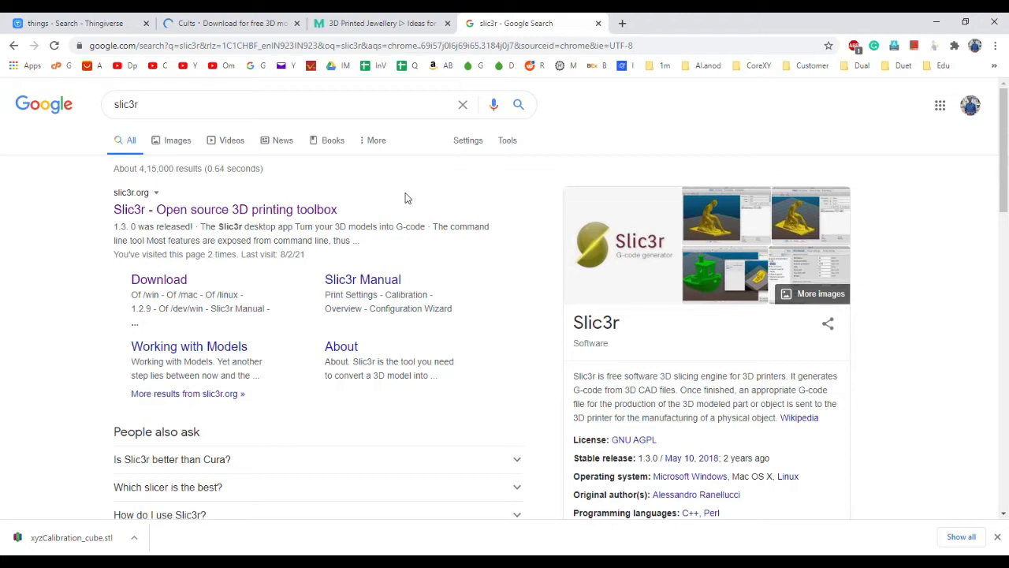
mouse_move(244, 261)
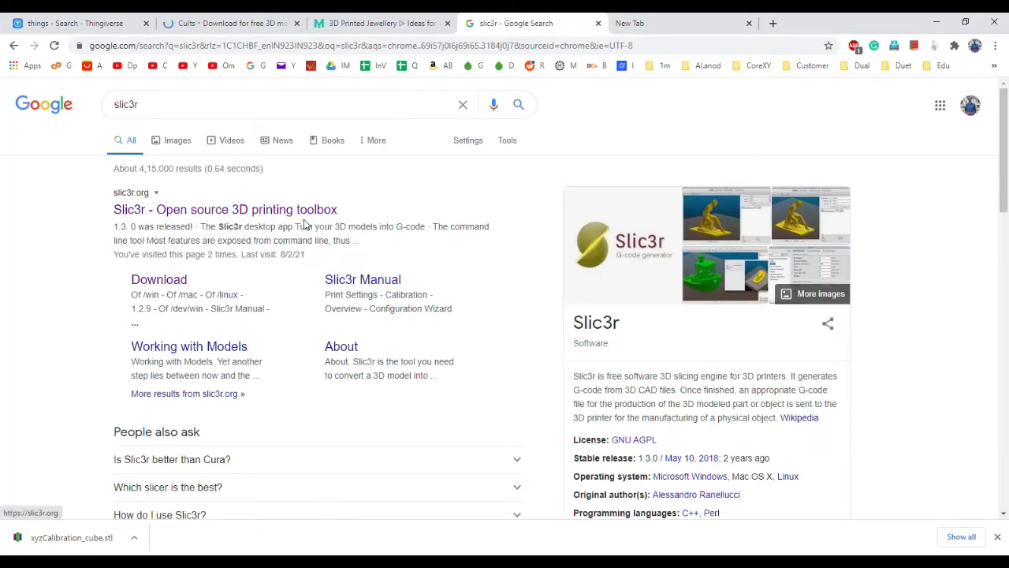
Search for 'cura', open the Ultimaker Cura result, and start another new tab
left_click(678, 23)
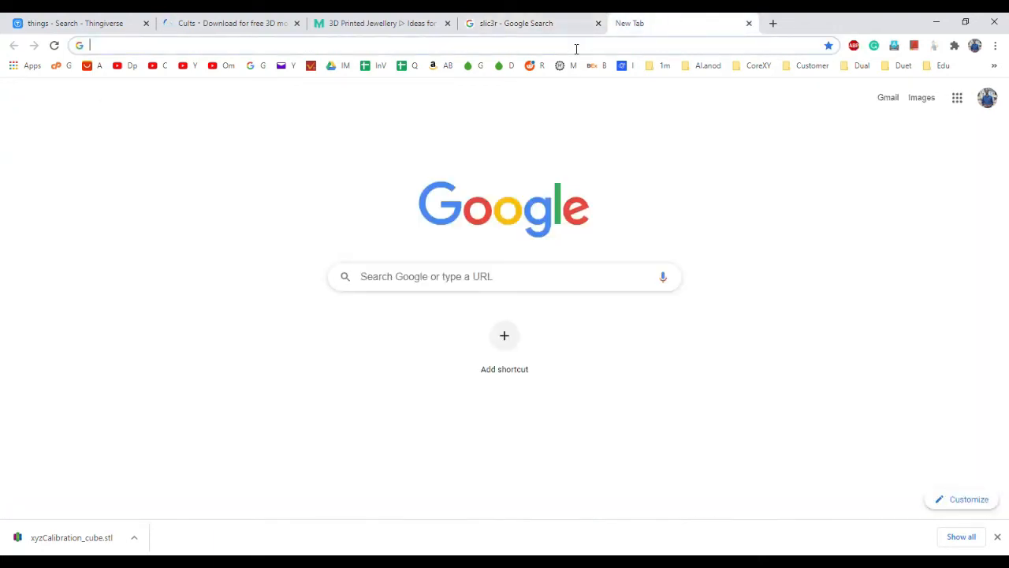
type("cura")
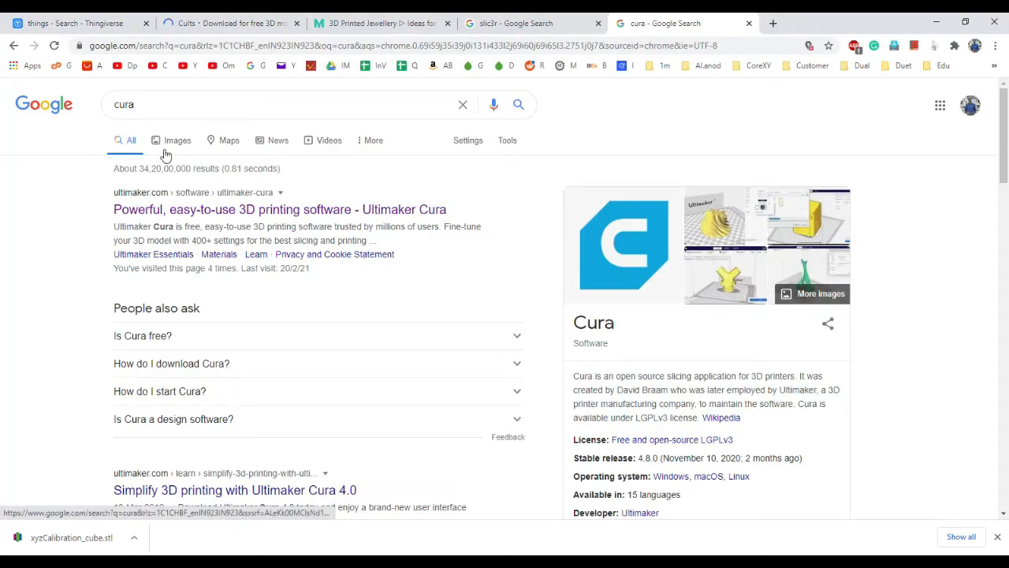
left_click(279, 209)
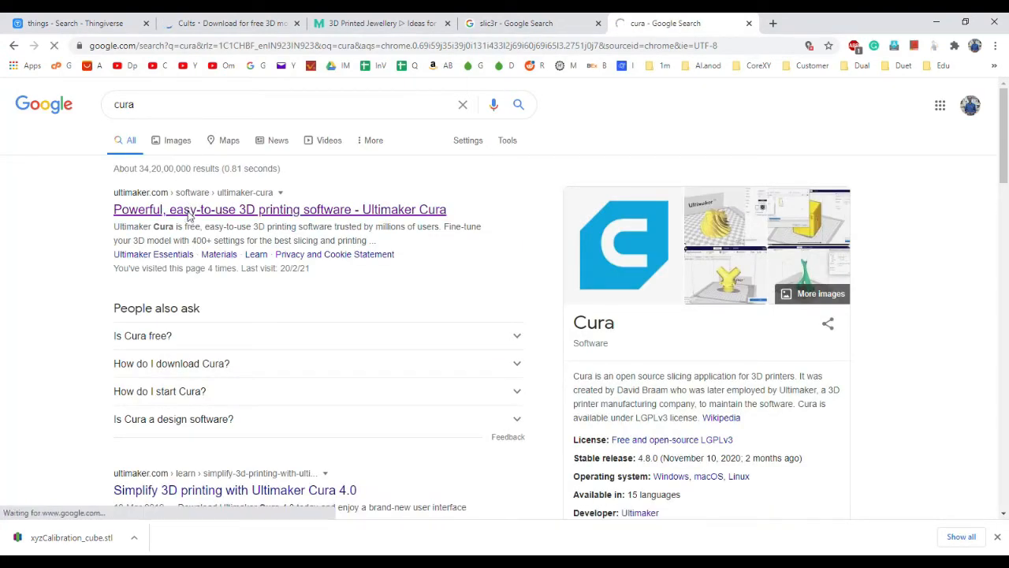
left_click(279, 210)
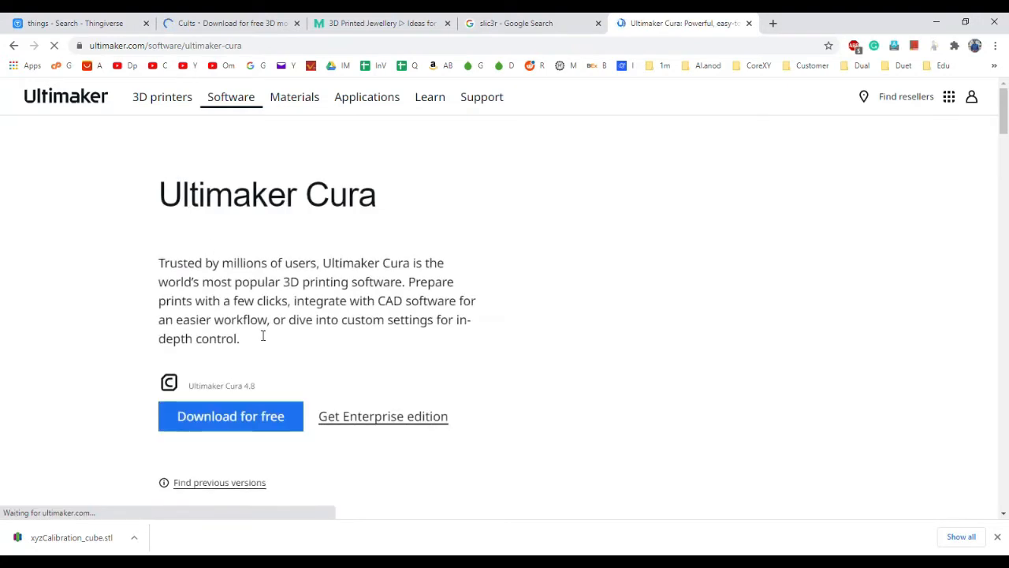
left_click(773, 22)
type("ideamak")
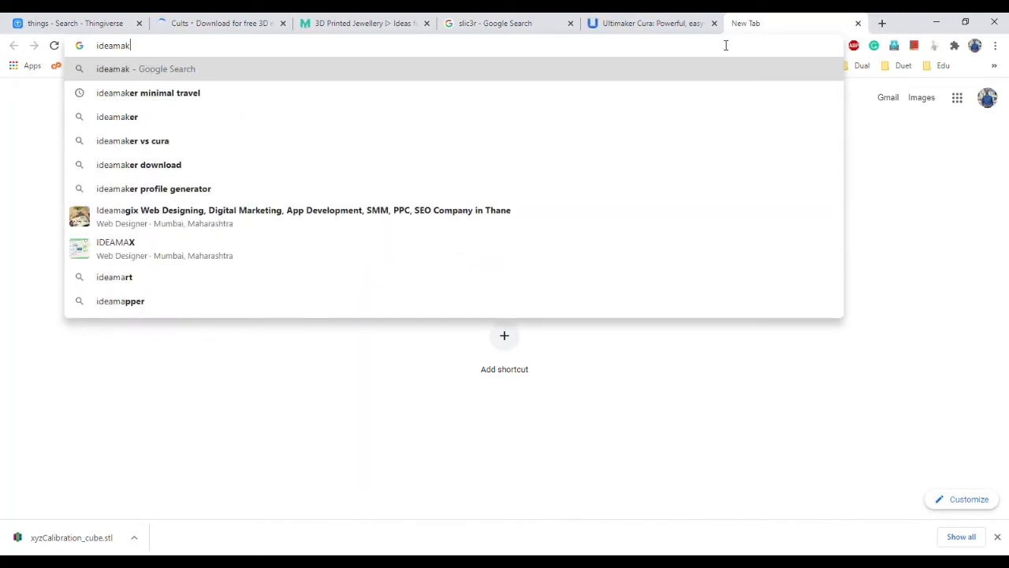
Search ideamaker, open Raise3D's ideaMaker result, and add a blank tab
key("Return")
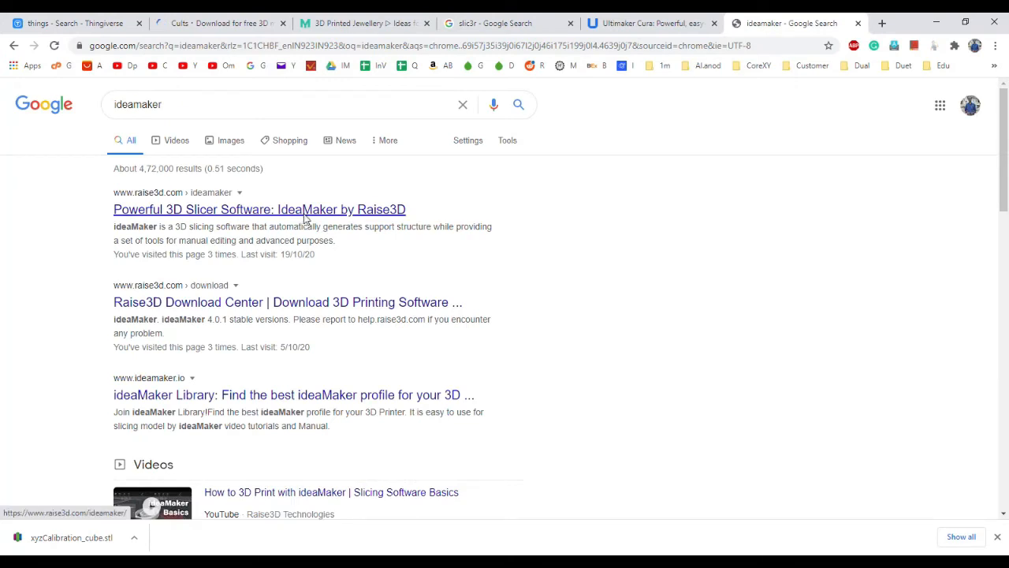
left_click(259, 209)
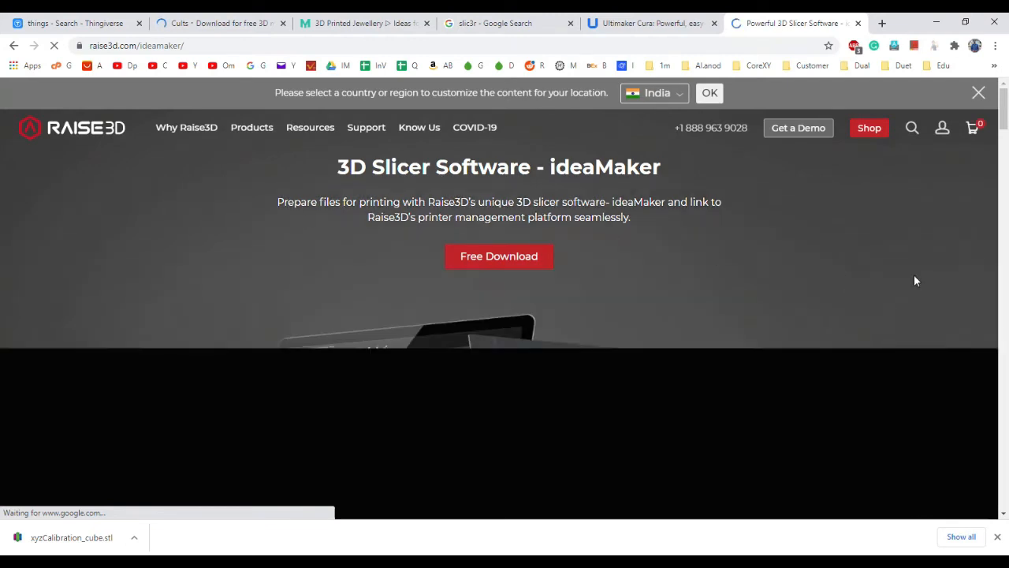
left_click(881, 23)
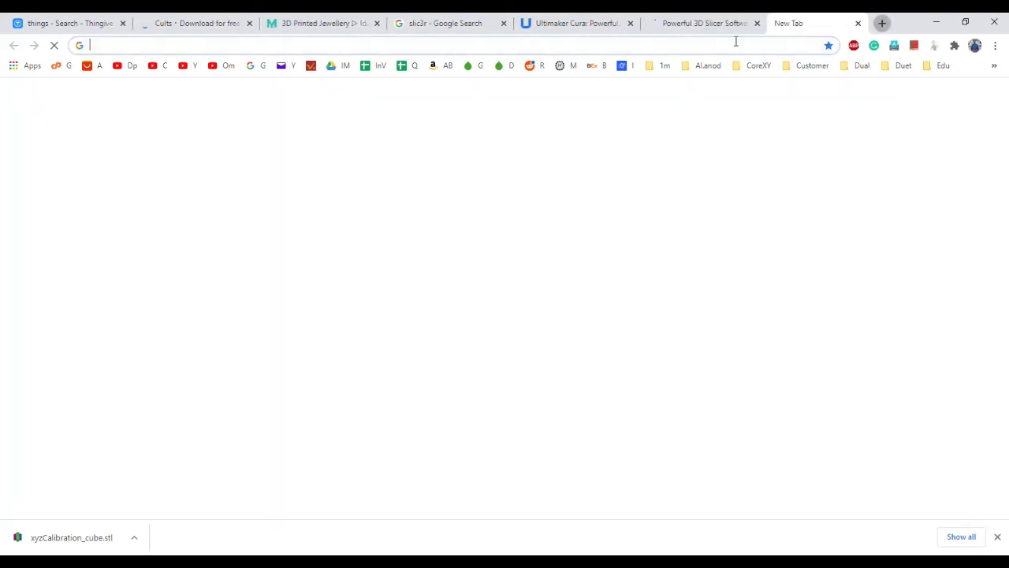
Search for 'sim' and open the official Simplify3D site result
type("simplify")
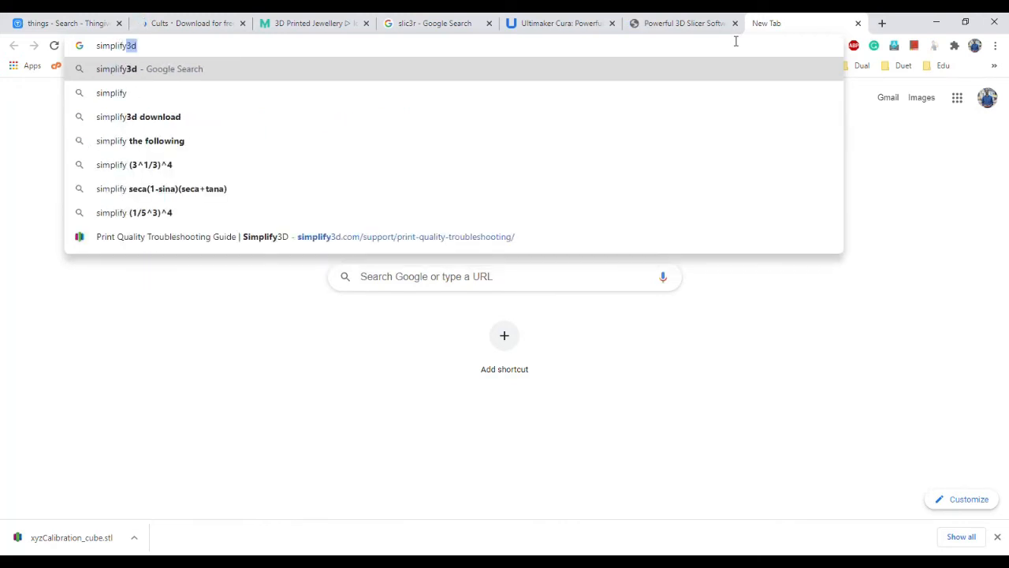
key("Return")
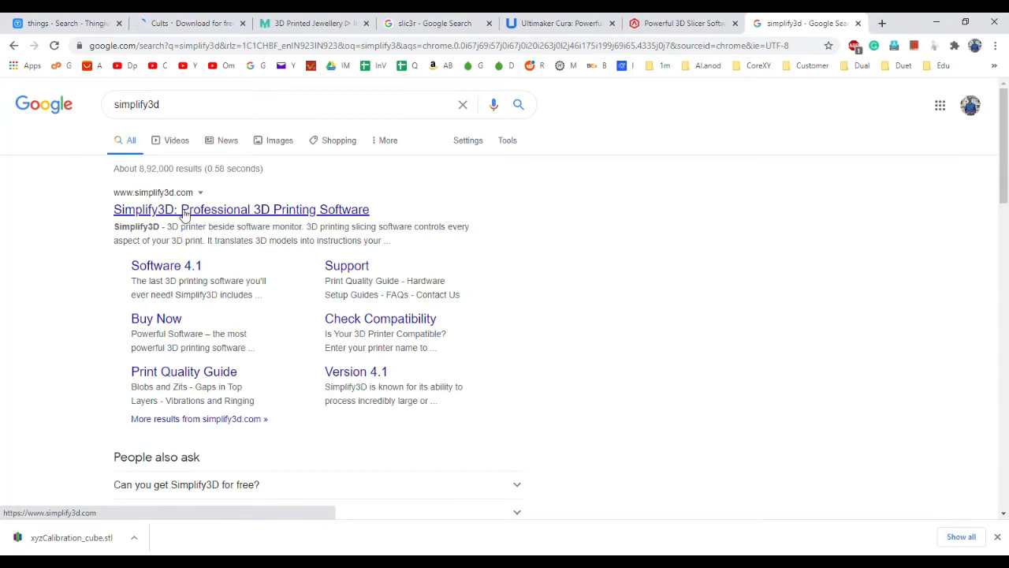
left_click(240, 209)
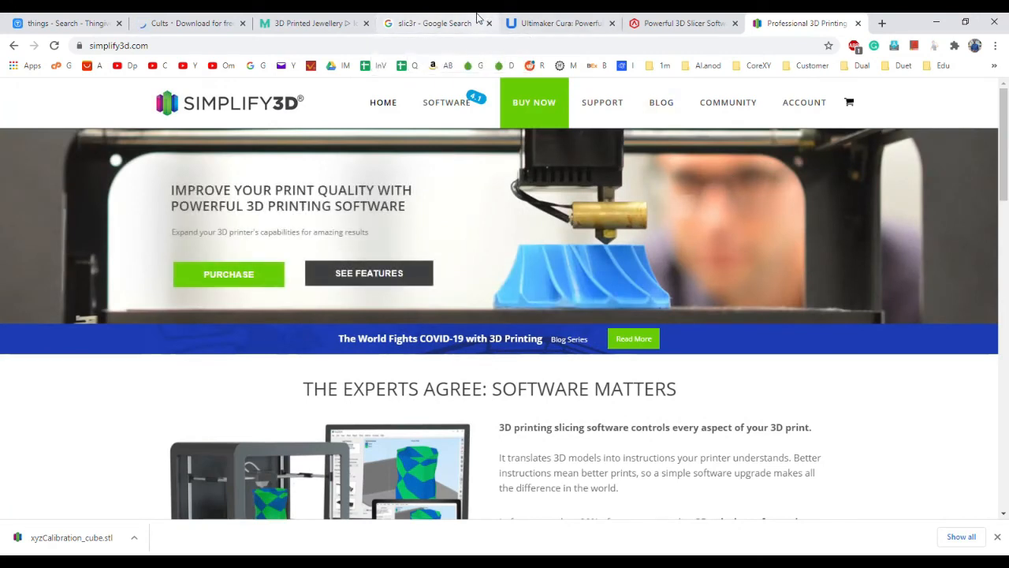
Glance at the Slic3r results tab, then return and scroll the Simplify3D homepage
left_click(436, 22)
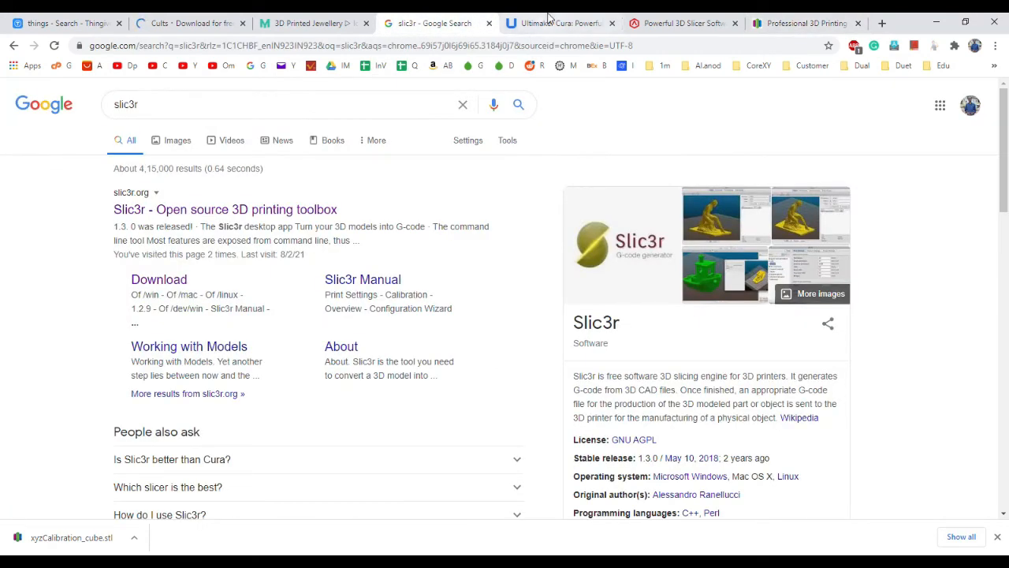
left_click(804, 22)
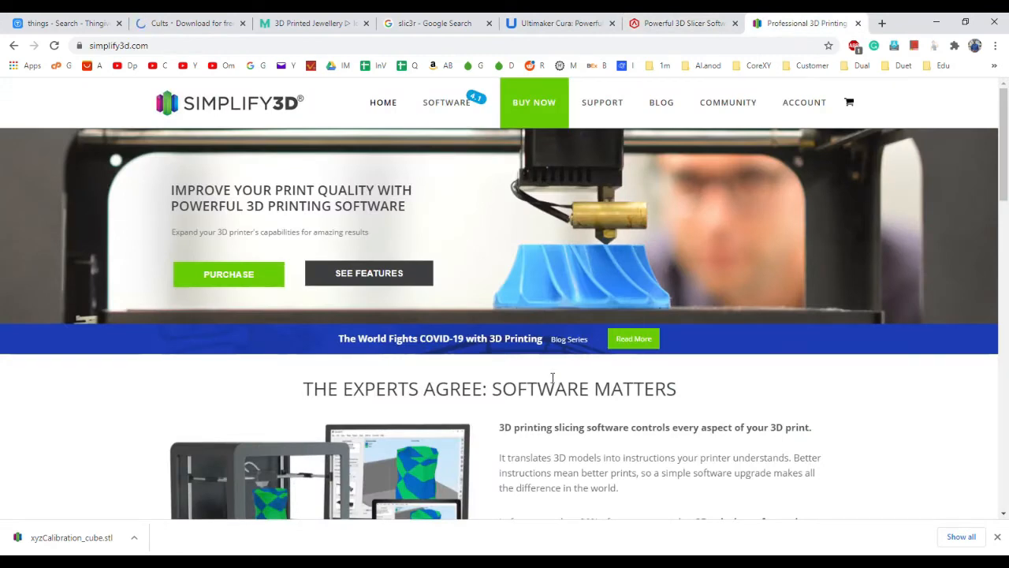
scroll("down", 3)
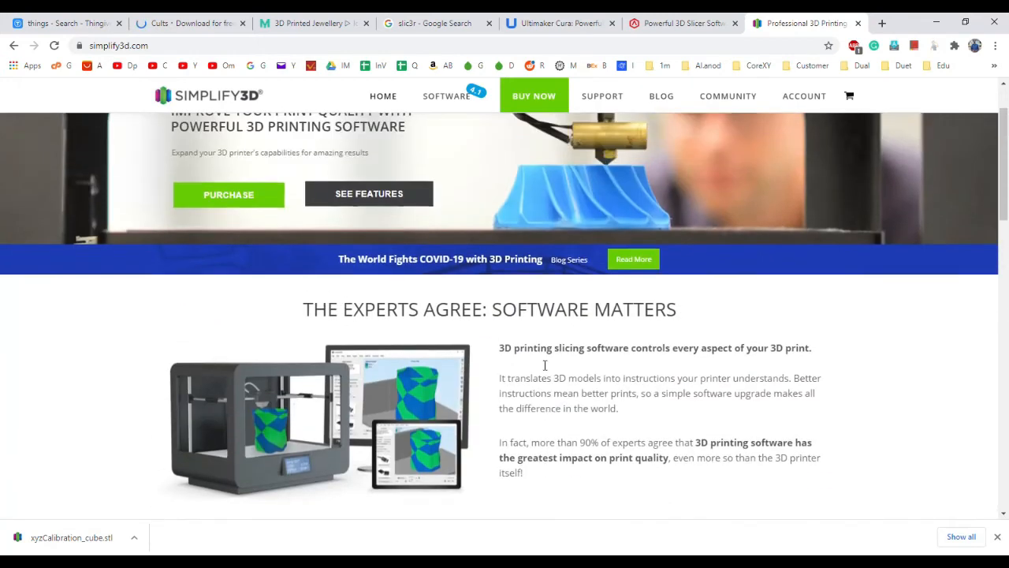
scroll("up", 3)
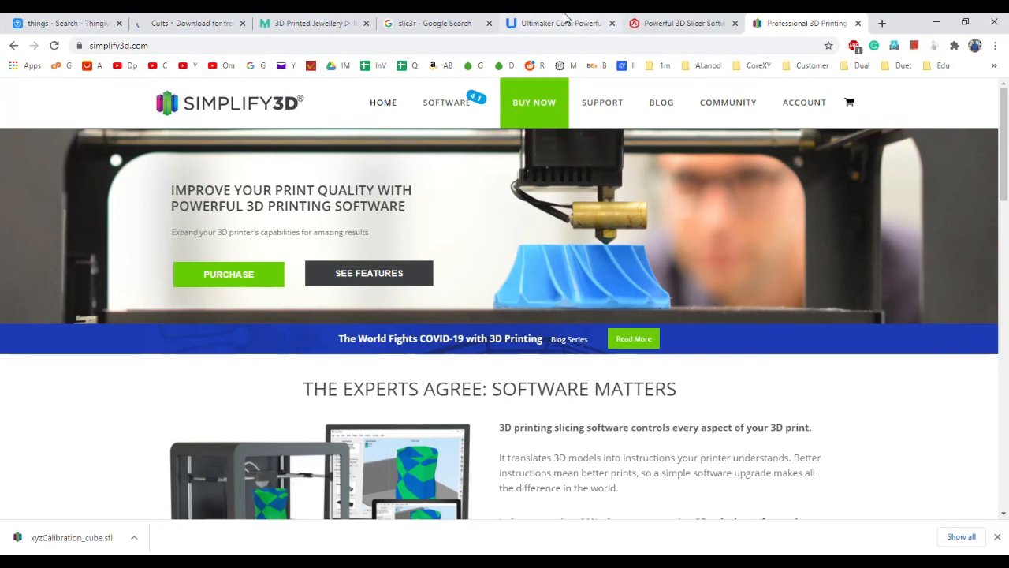
Pass through the Slic3r tab to the ideaMaker page and start its Free Download
left_click(436, 22)
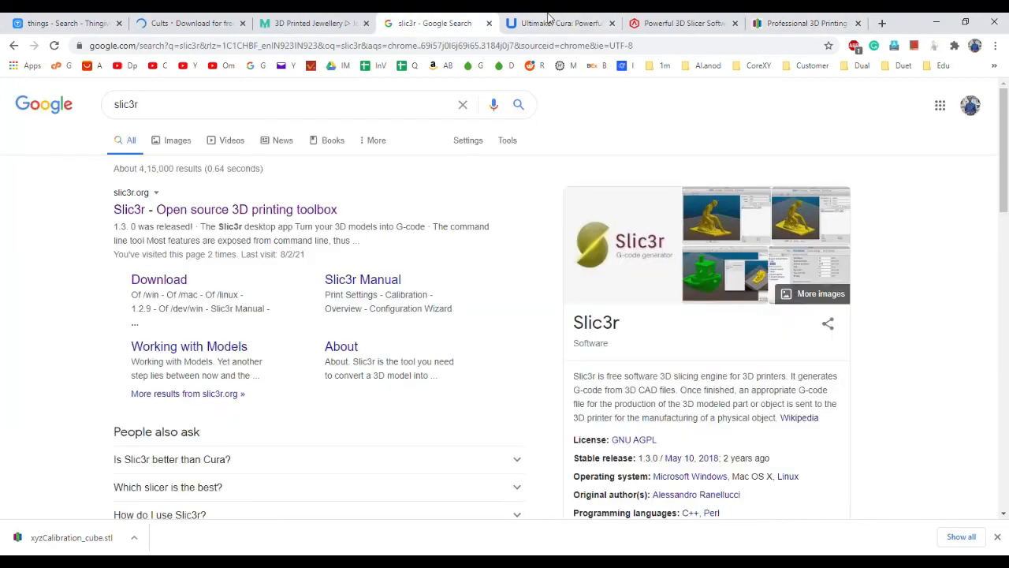
left_click(682, 22)
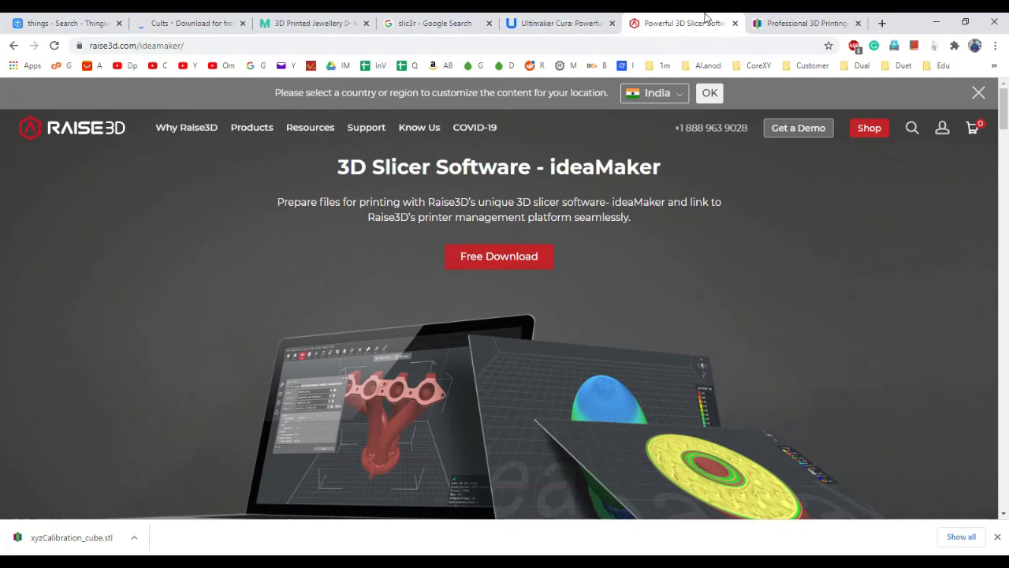
mouse_move(559, 22)
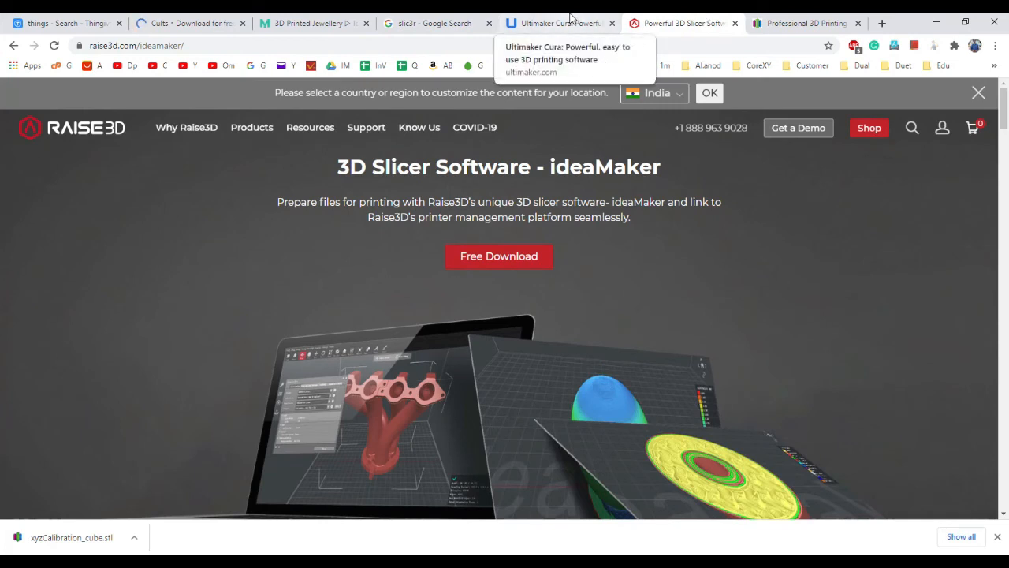
left_click(498, 255)
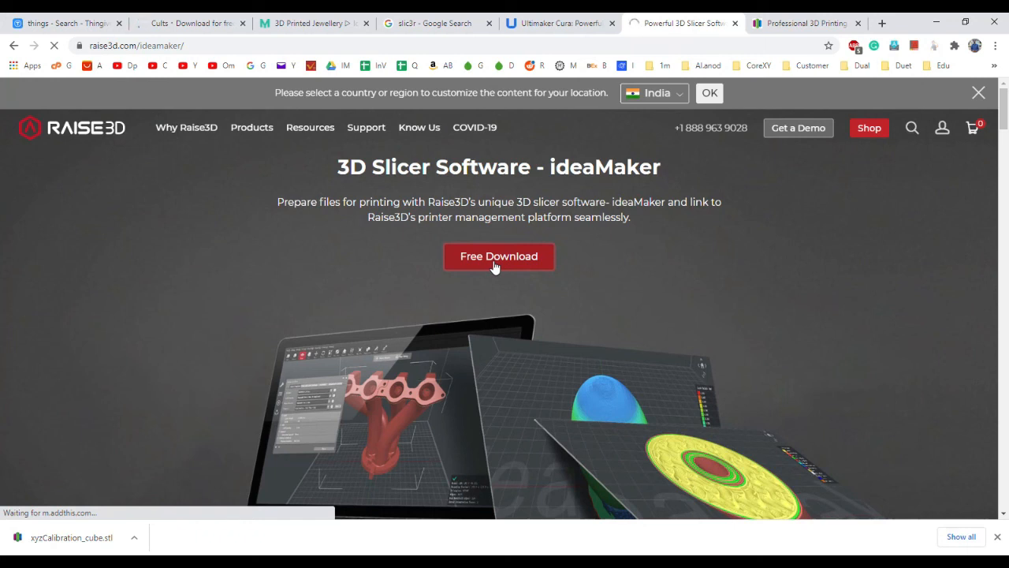
mouse_move(733, 492)
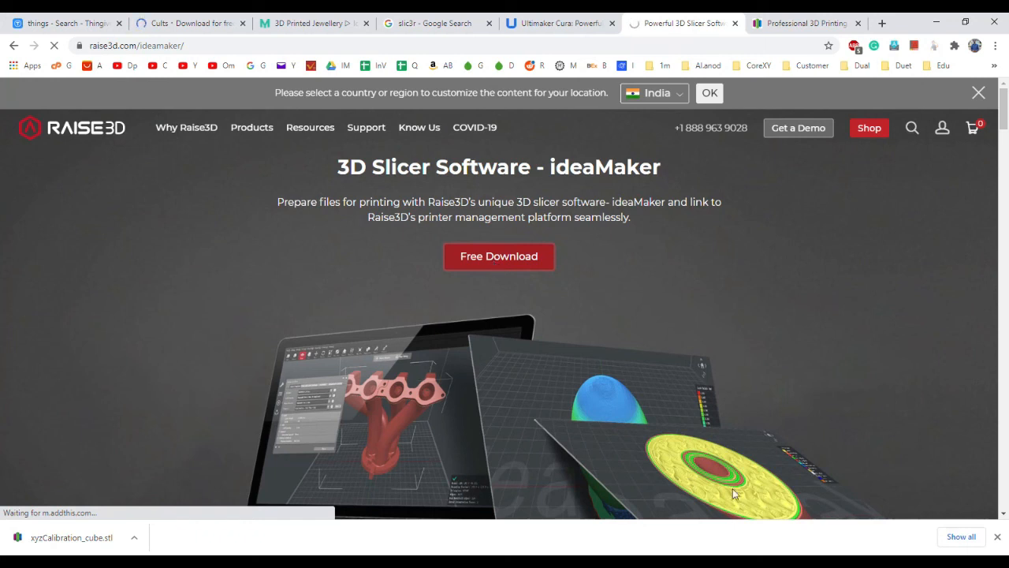